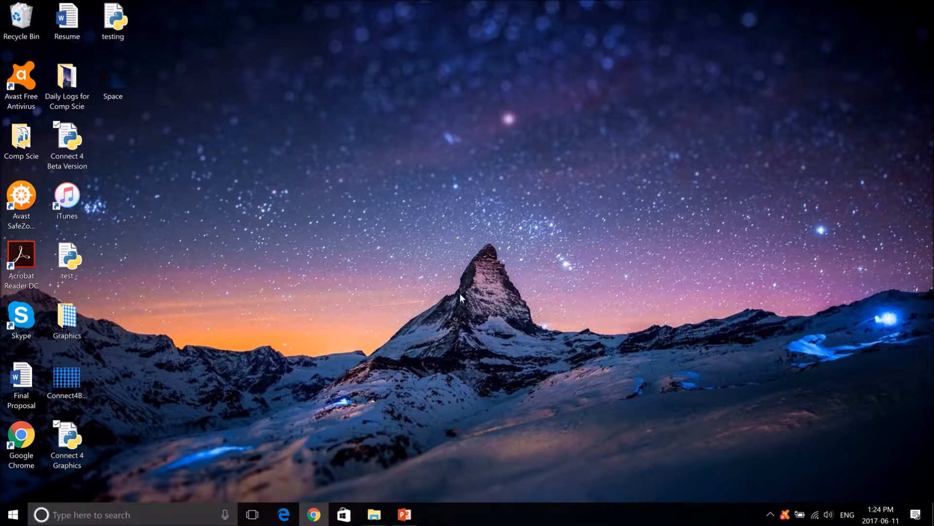
Search Start for the Run app and enter %temp% in its Open box.
click(12, 514)
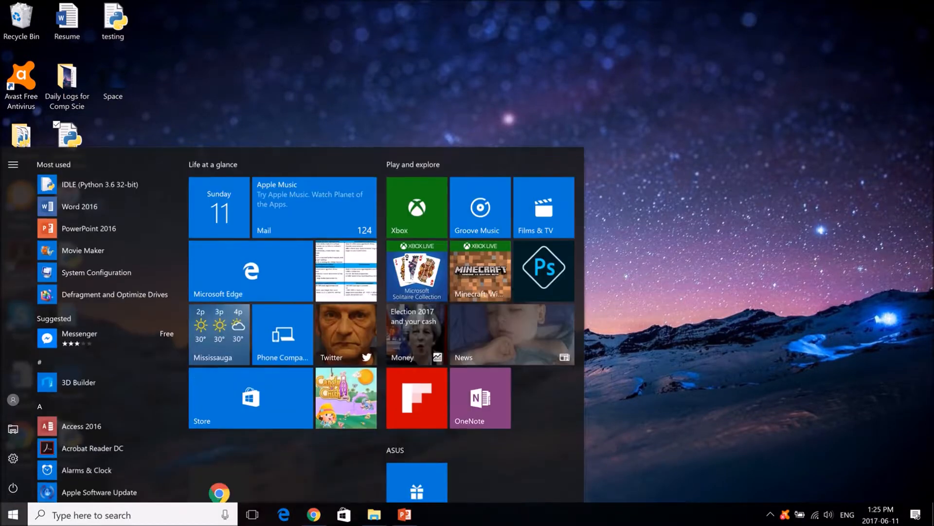
text(run)
text(prefetch)
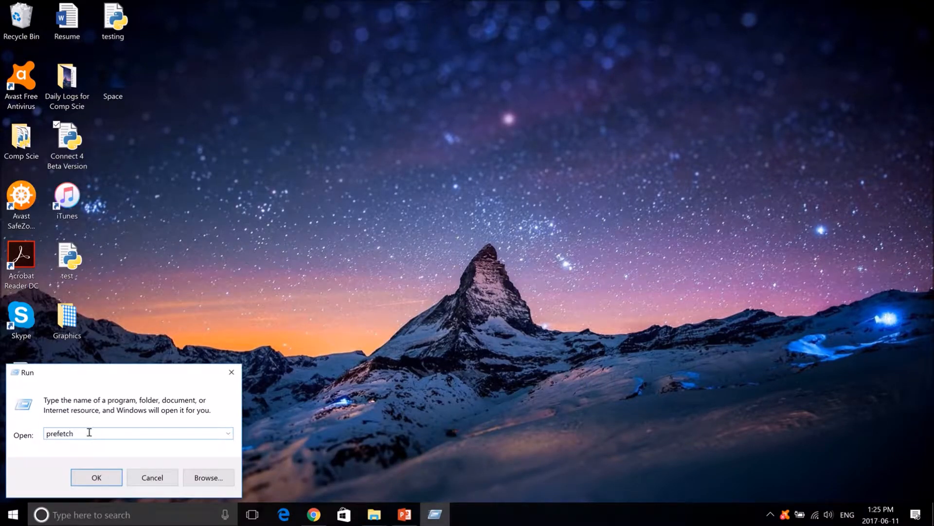
text(%temp%)
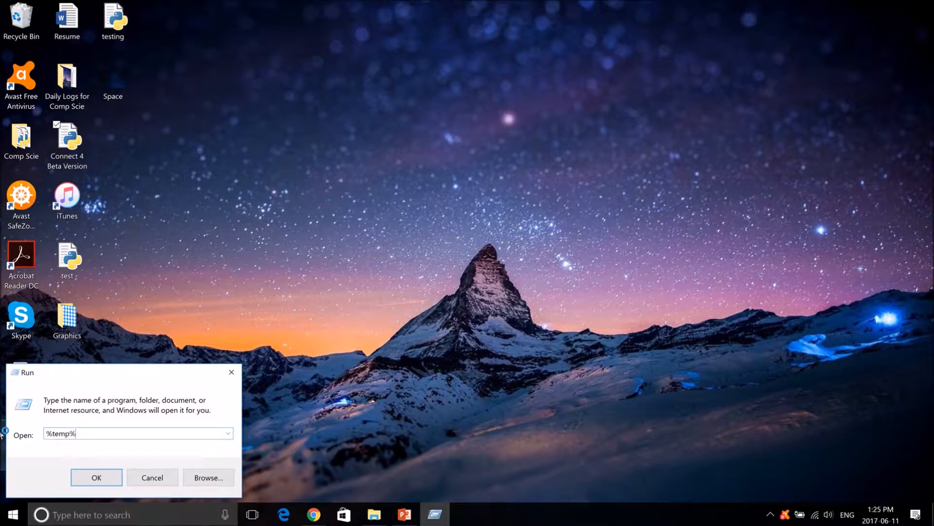
Open the Temp folder and scroll through its 1,669 items to the last entries.
click(96, 477)
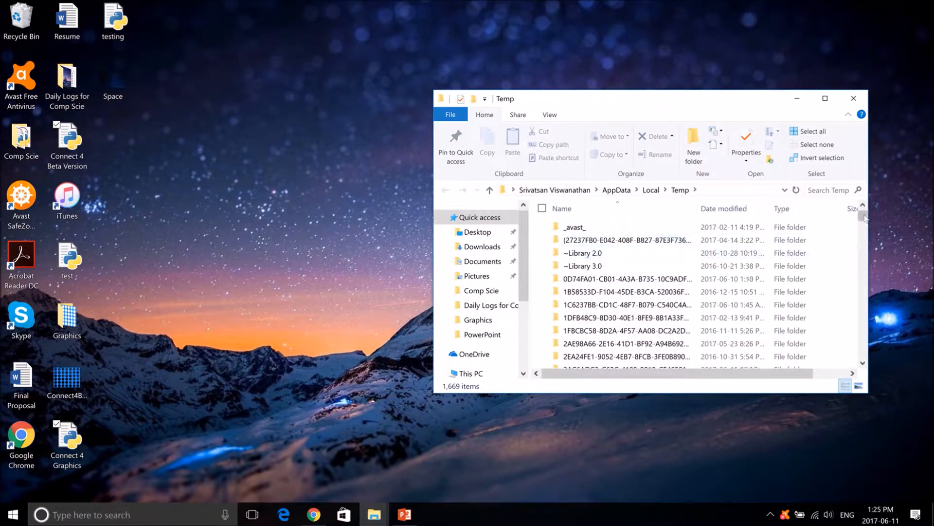
scroll(down, 3)
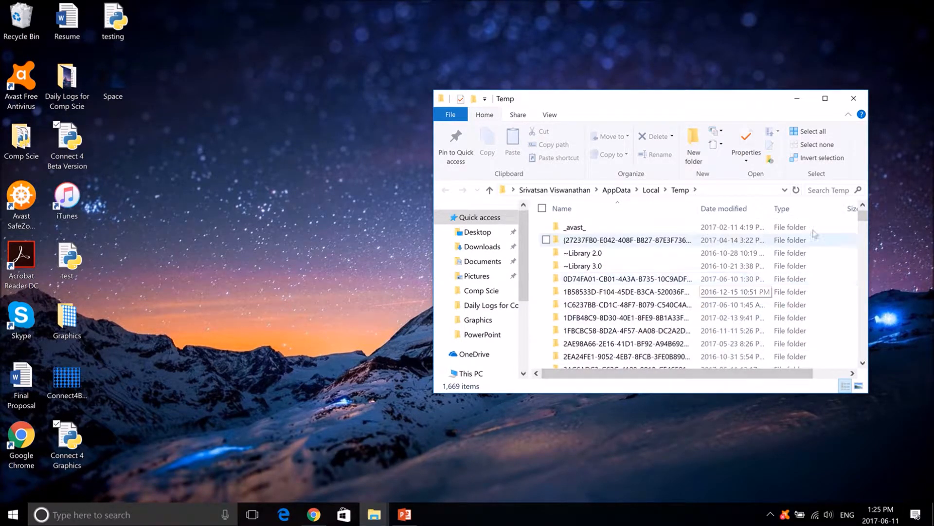
scroll(down, 3)
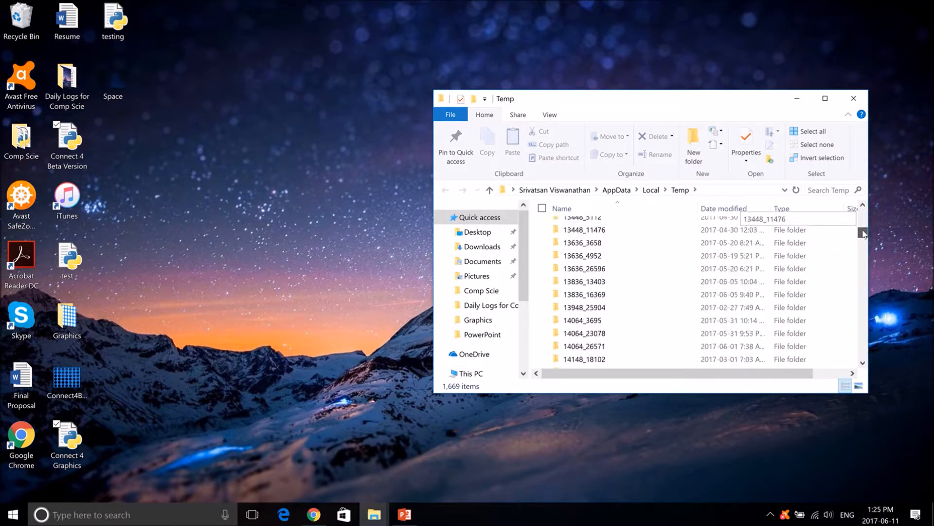
scroll(down, 3)
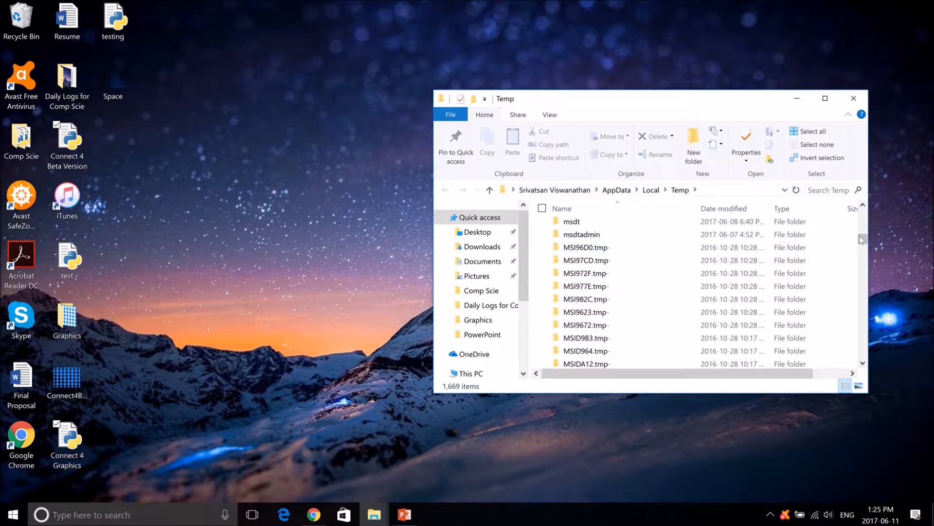
scroll(down, 3)
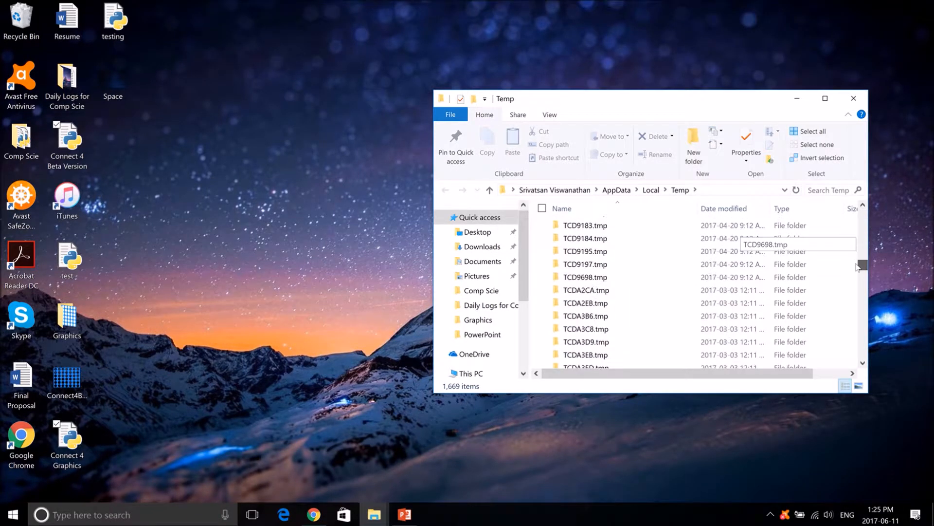
scroll(down, 3)
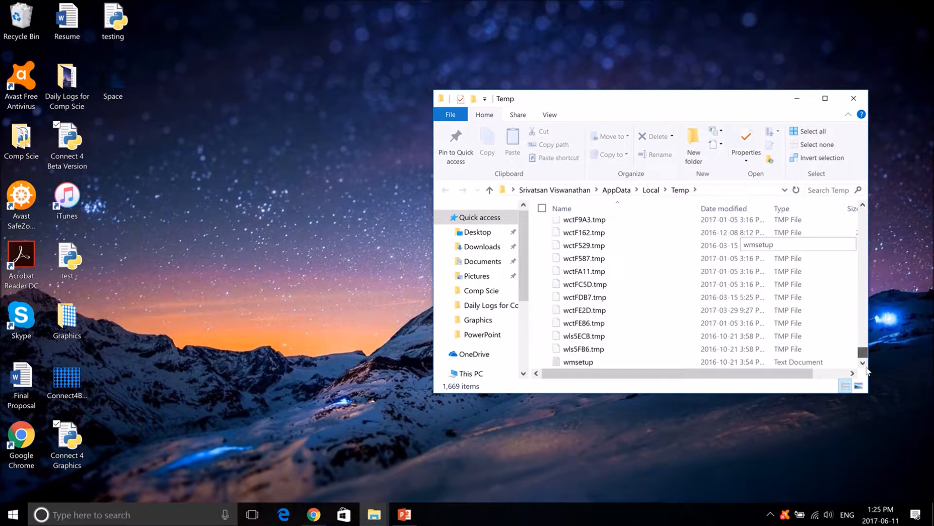
mouse_move(853, 98)
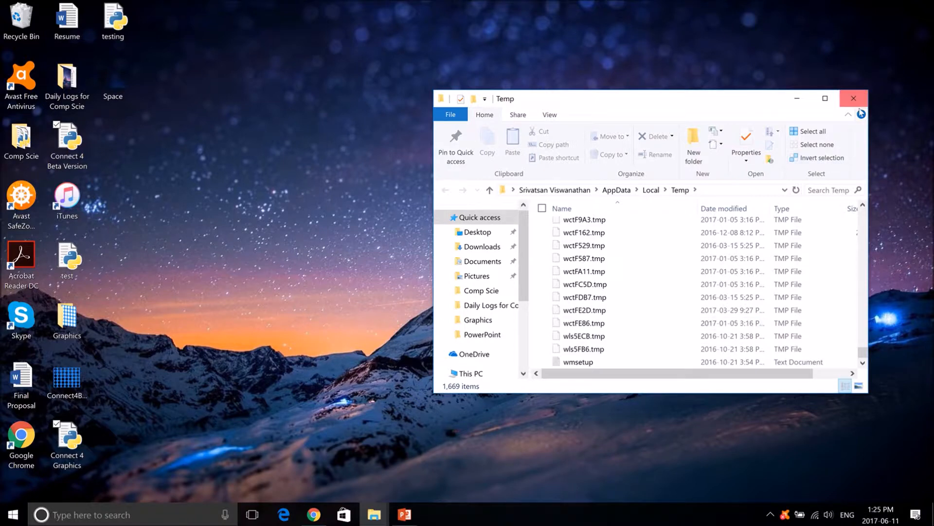
Close Temp and open the Windows Prefetch folder (215 items) through Run.
click(12, 514)
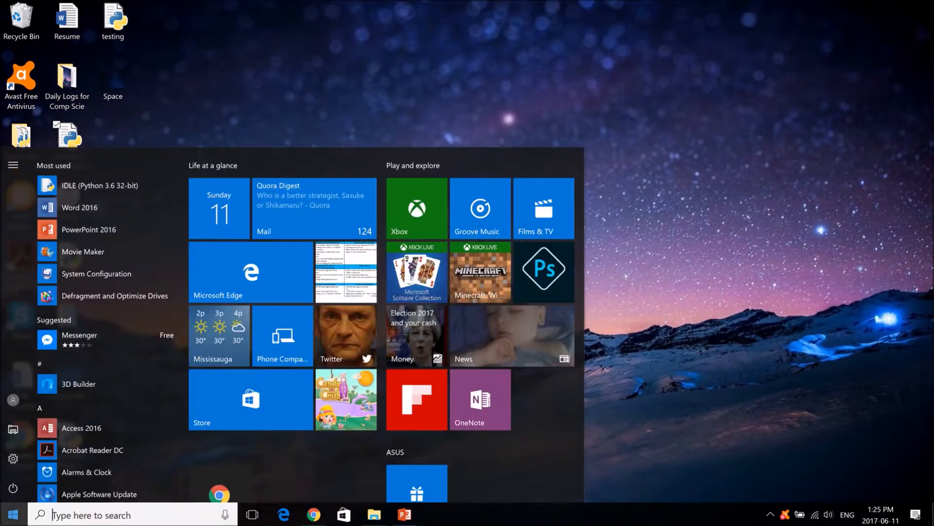
text(run)
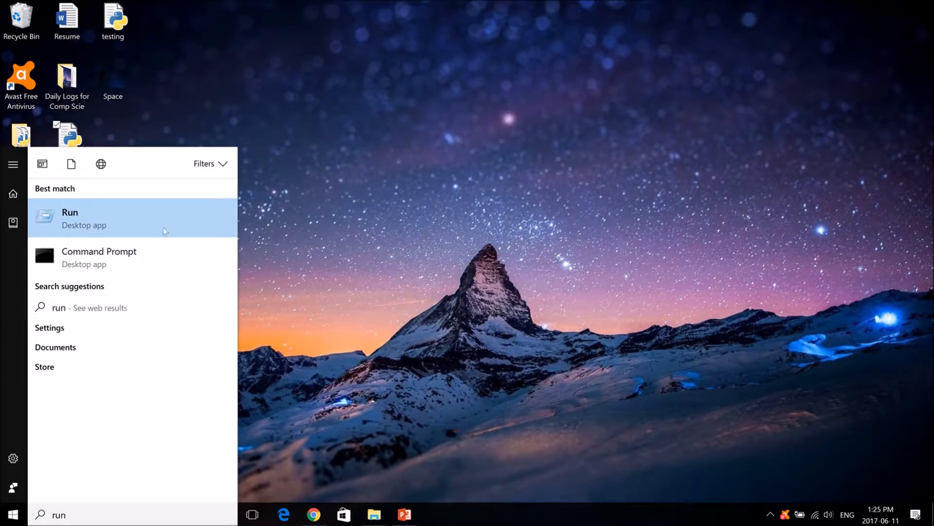
click(69, 217)
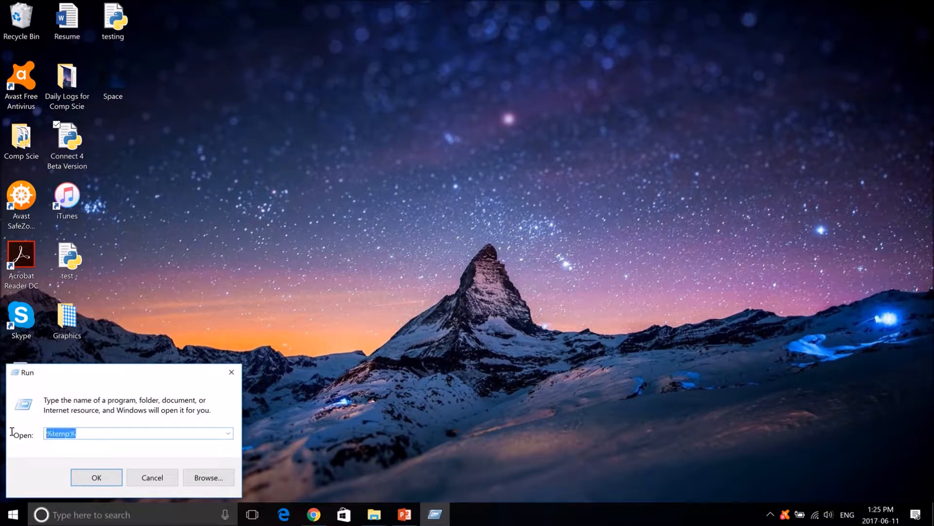
text(pre)
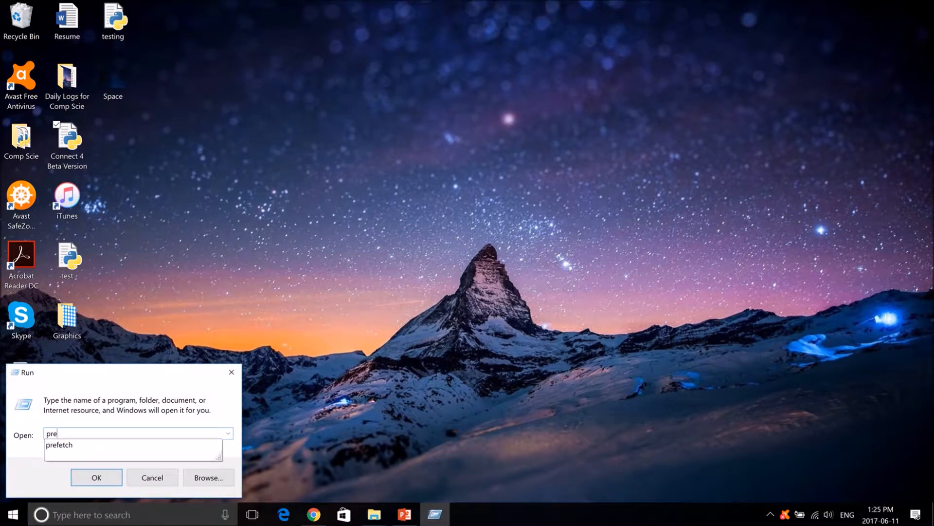
click(96, 477)
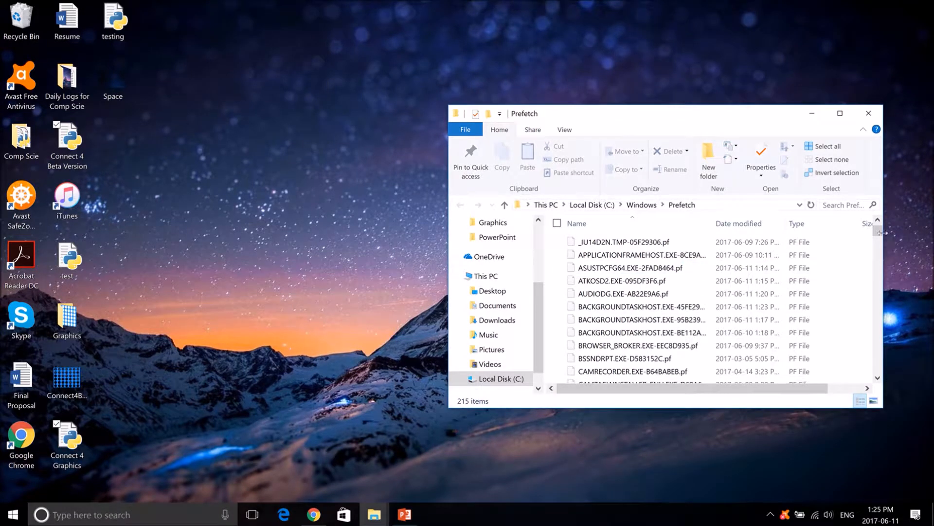
Run and close Microsoft Edge so BROWSER_BROKER.EXE-EEC8D935.pf shows 2017-06-11 1:26 PM.
scroll(down, 3)
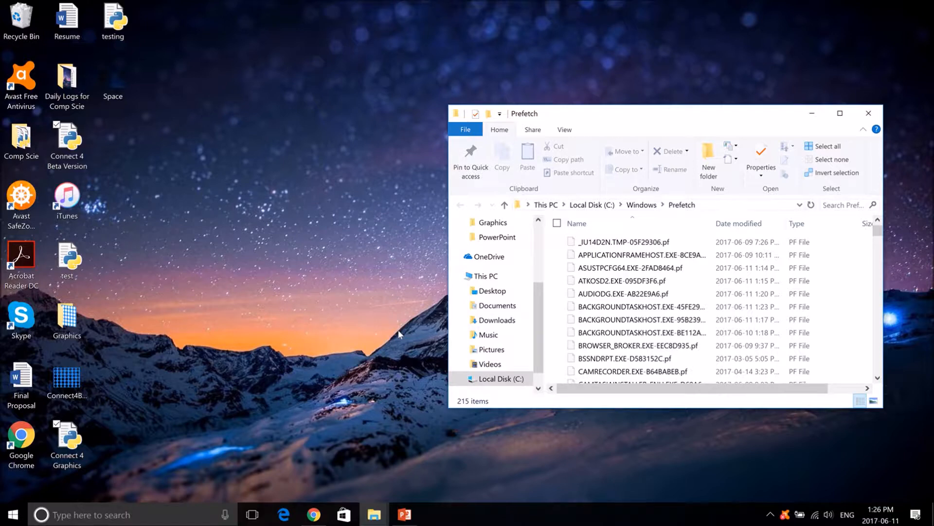
mouse_move(69, 287)
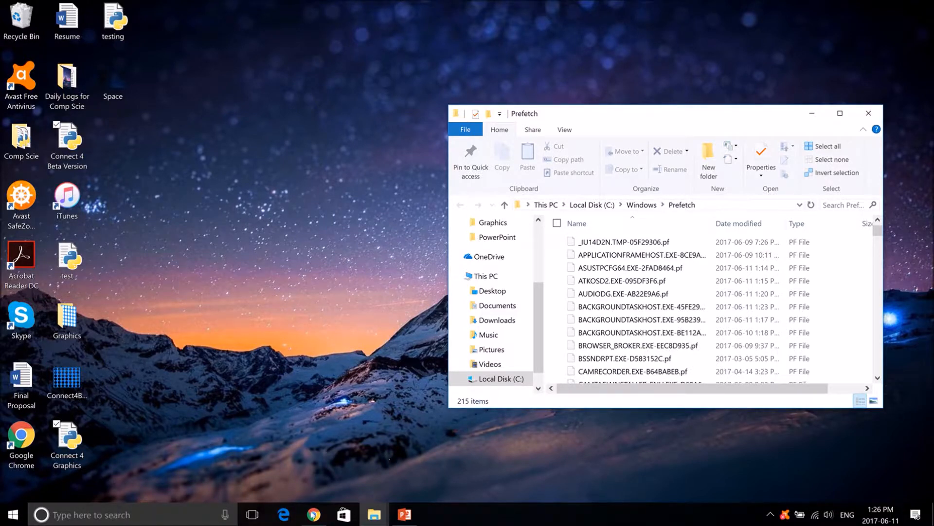
click(284, 515)
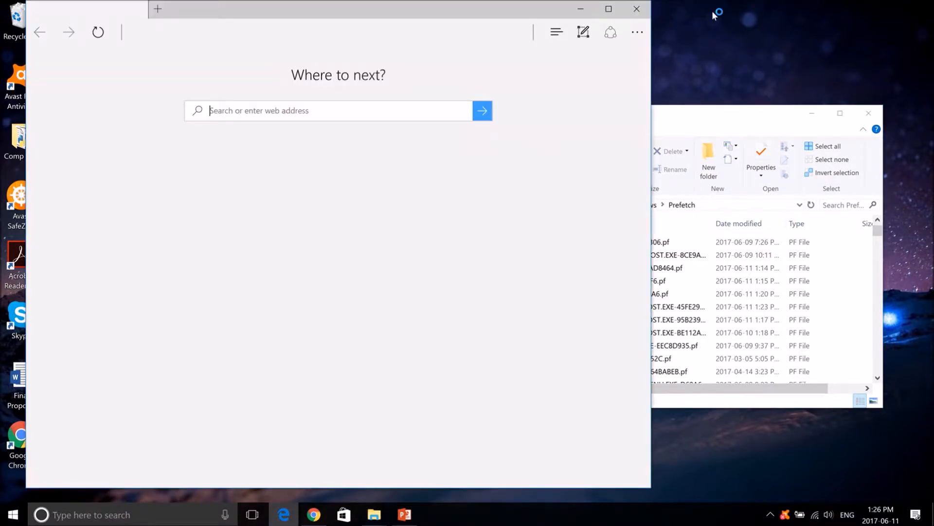
click(636, 9)
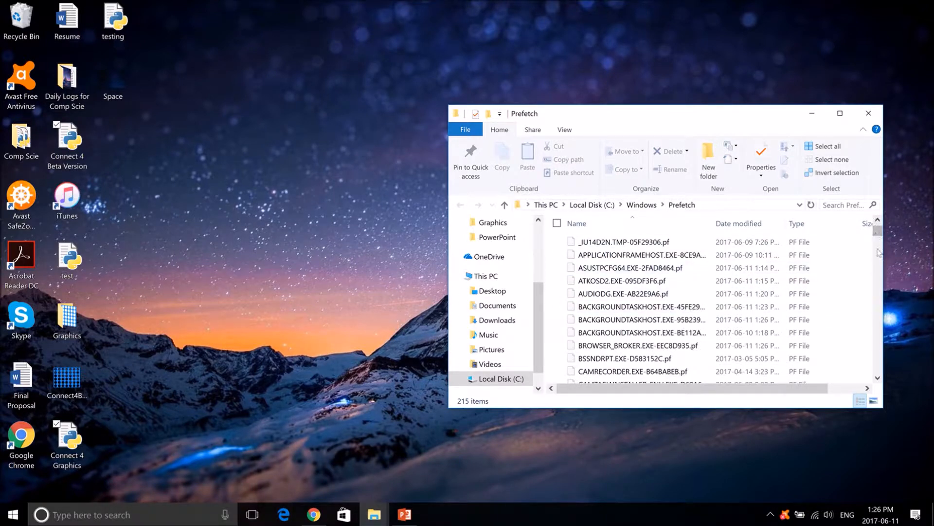
click(640, 268)
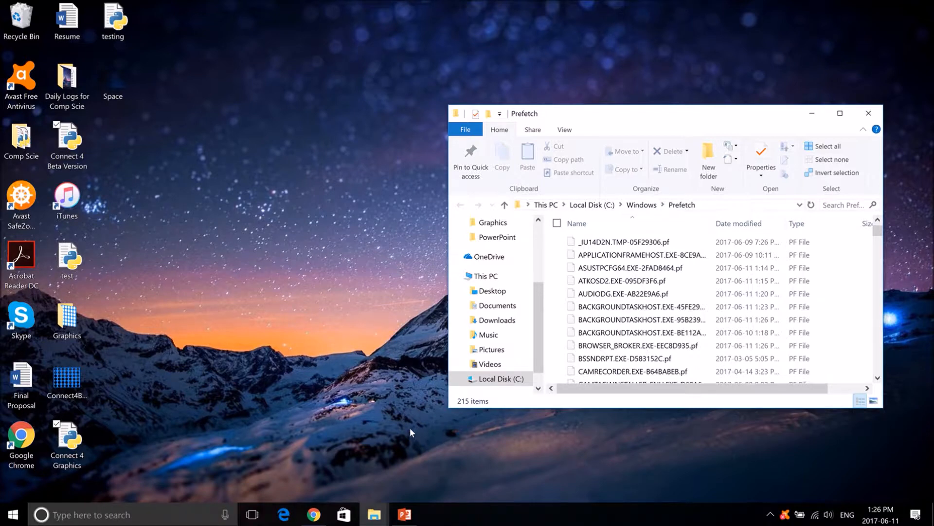
Close the Prefetch File Explorer window, leaving the desktop.
click(869, 114)
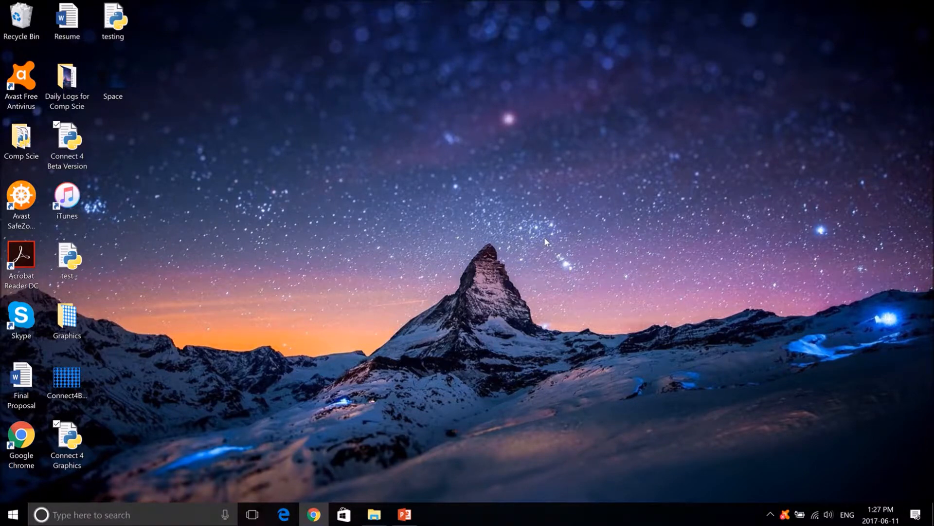
Launch msconfig and review the Boot tab's advanced options showing 8 processors.
click(12, 514)
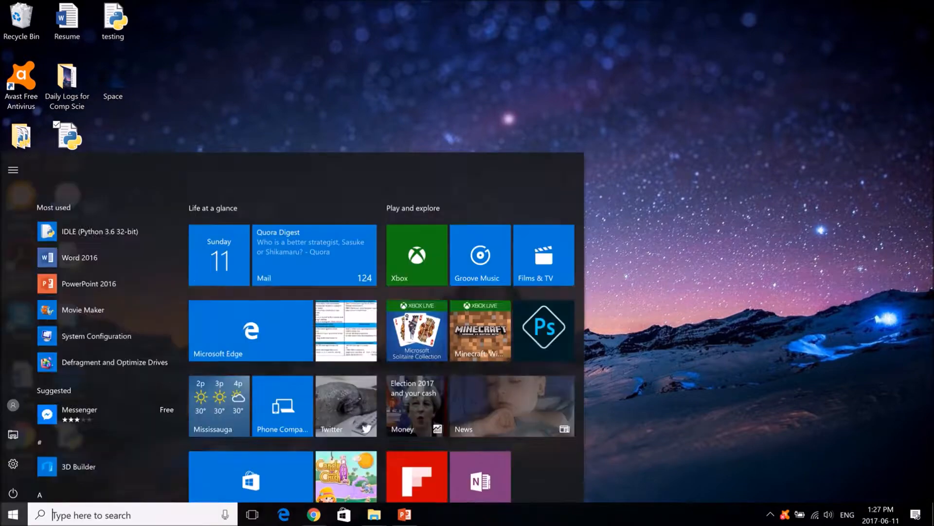
text(mscon)
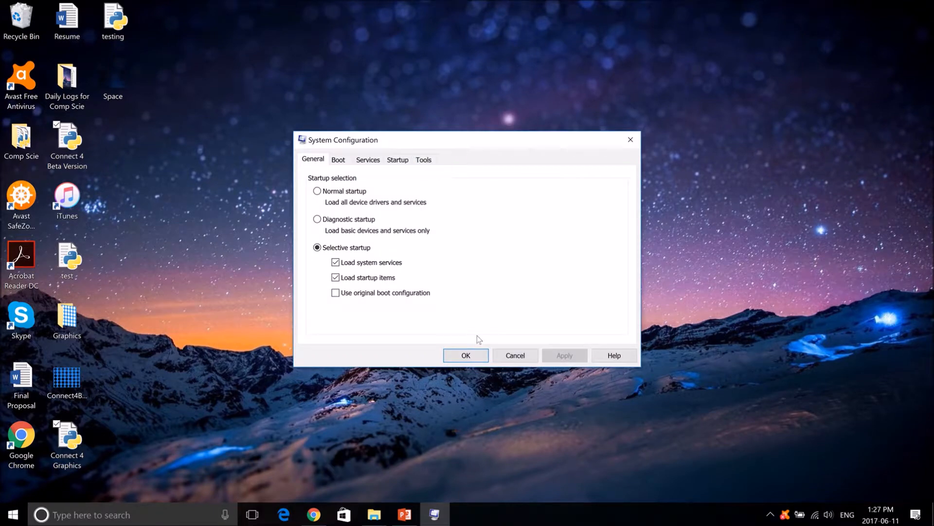
click(339, 159)
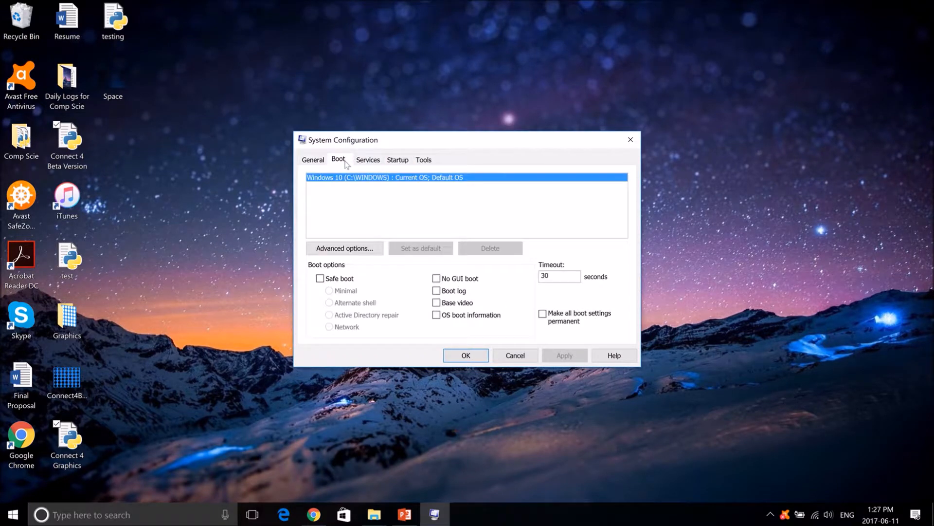
click(344, 248)
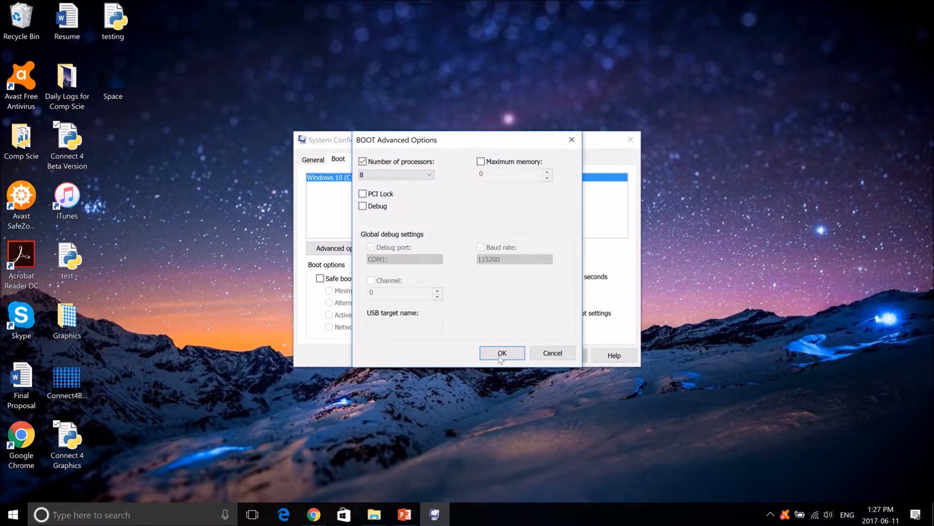
click(501, 353)
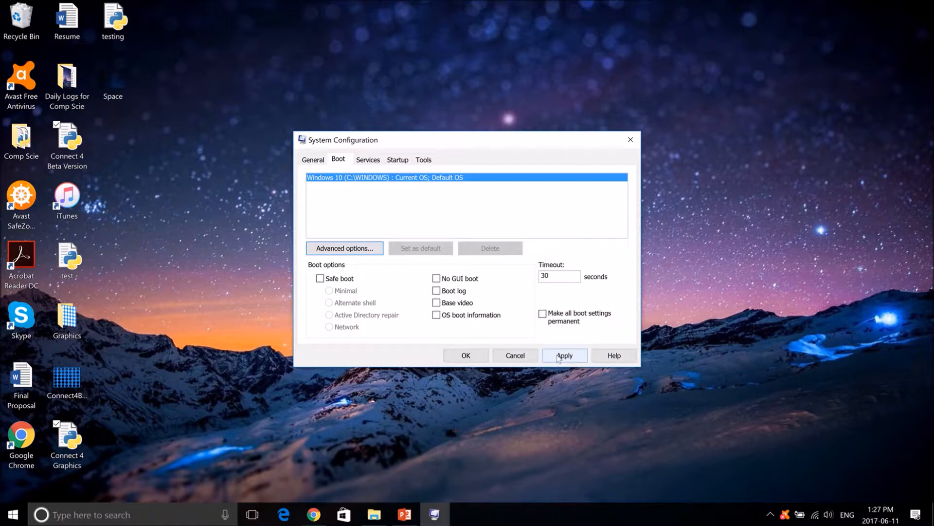
Close and reopen System Configuration's advanced boot options, choosing 1 processor.
click(564, 356)
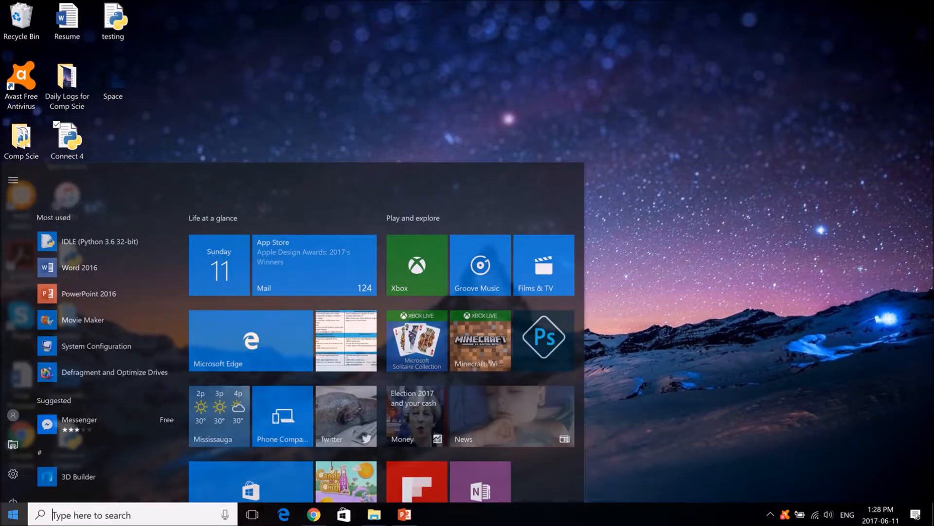
text(msconif)
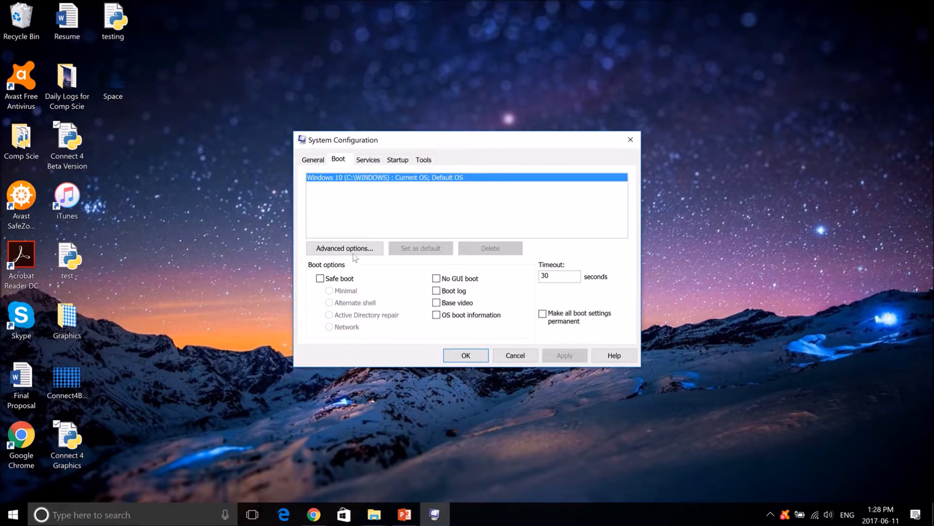
click(344, 248)
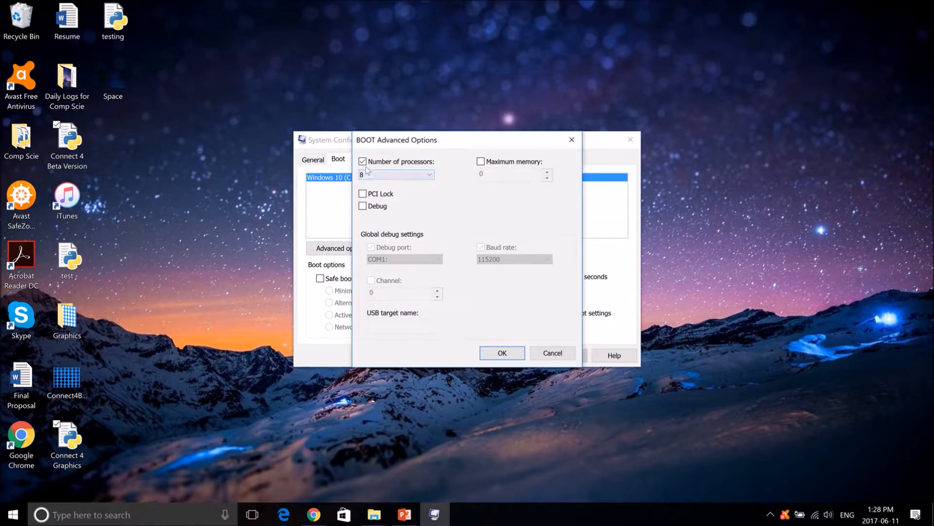
click(428, 175)
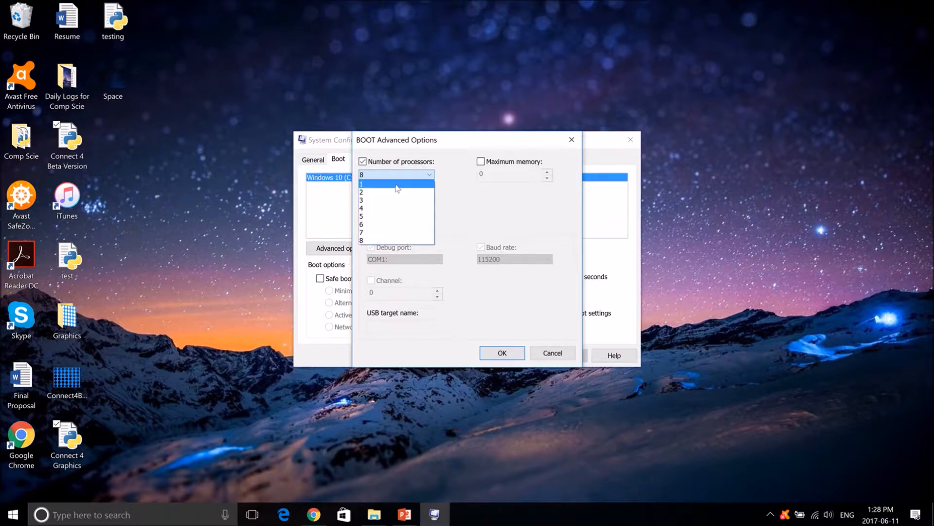
click(362, 183)
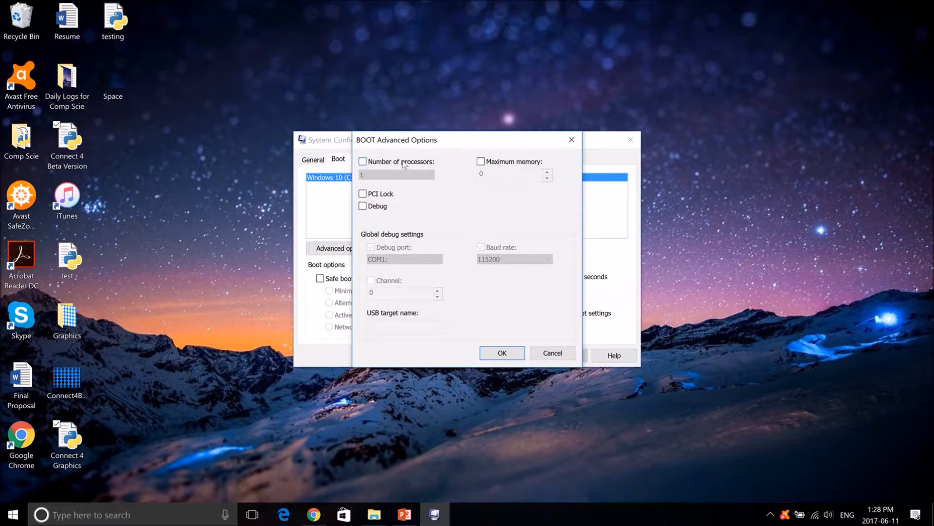
Leave the processor-count limit unticked, confirm, and open Task Manager from the taskbar.
click(363, 162)
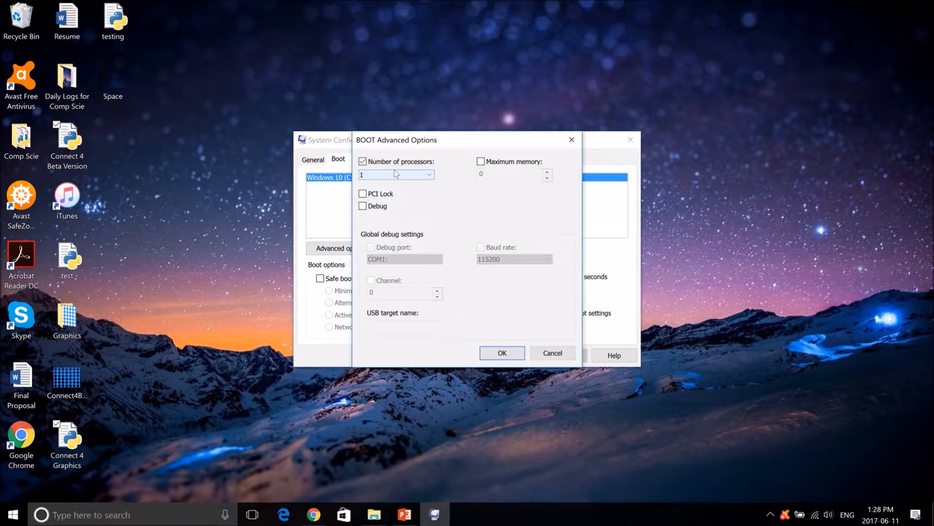
click(364, 162)
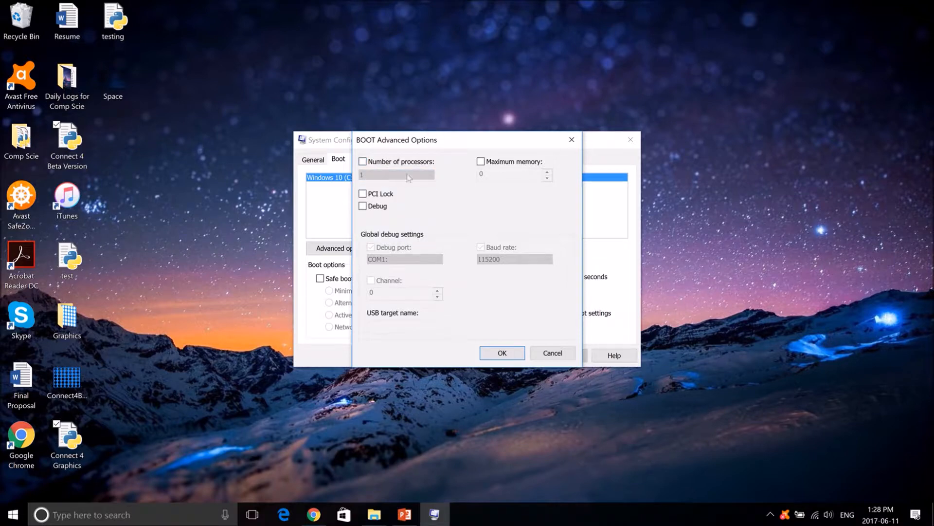
mouse_move(378, 171)
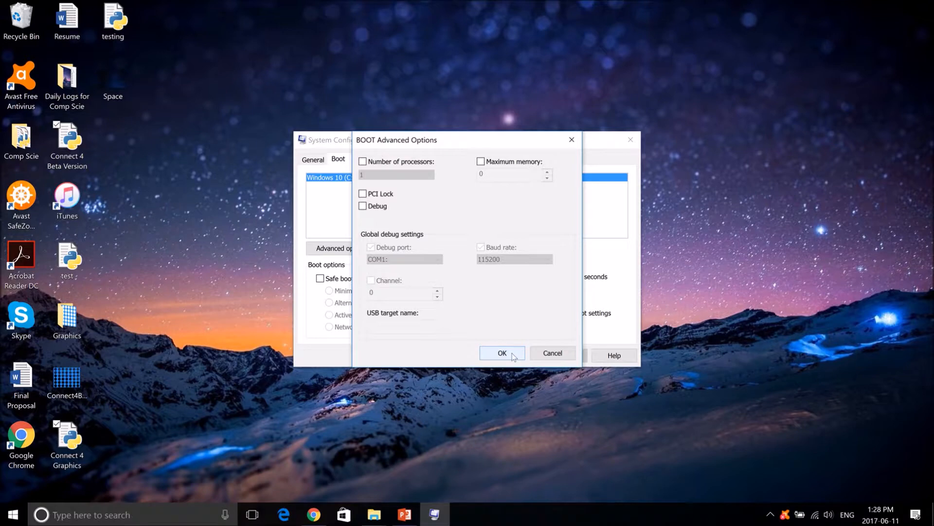
click(501, 353)
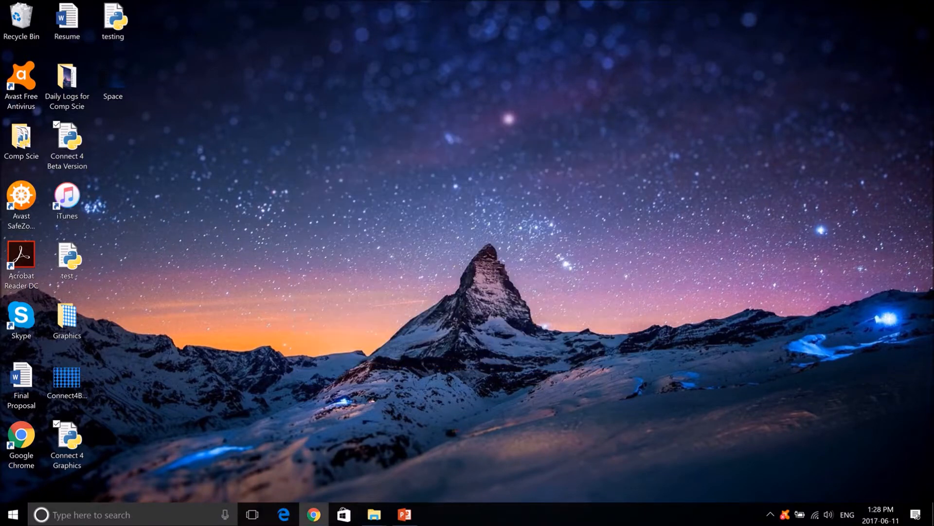
right_click(596, 514)
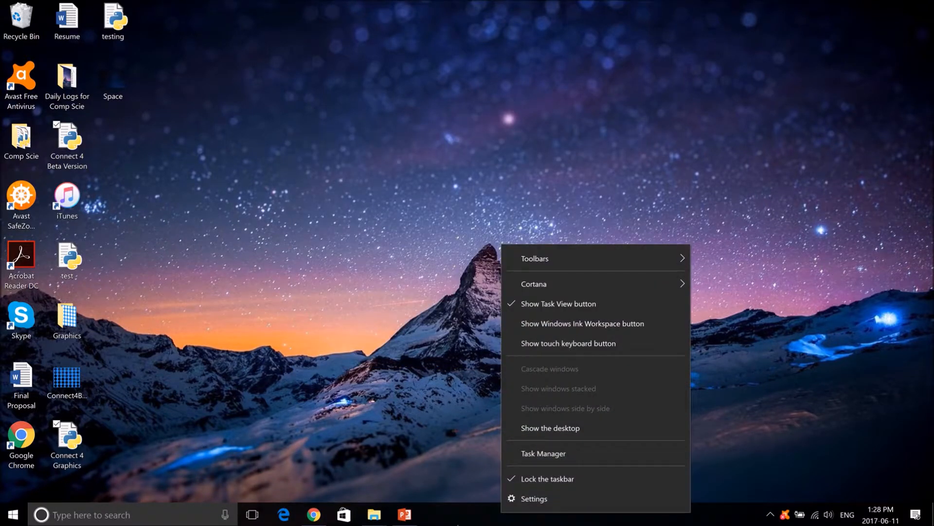
mouse_move(544, 454)
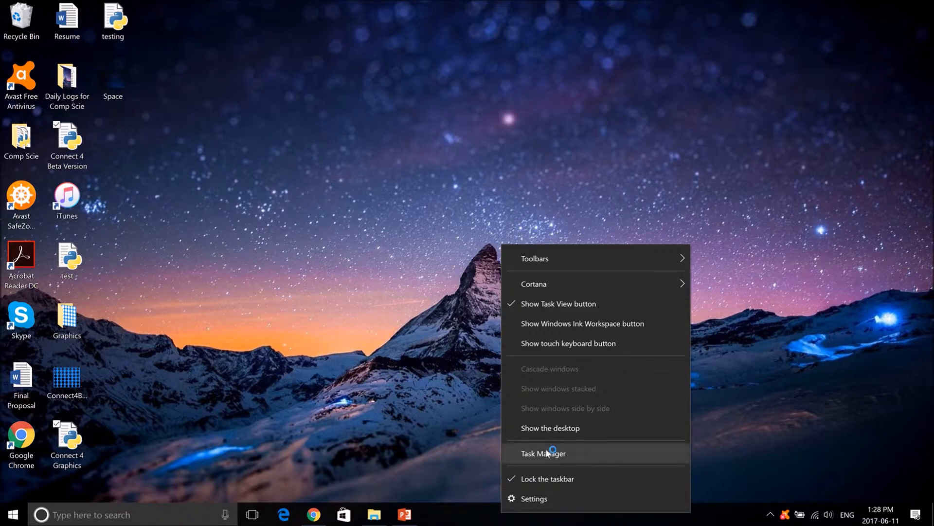
click(543, 453)
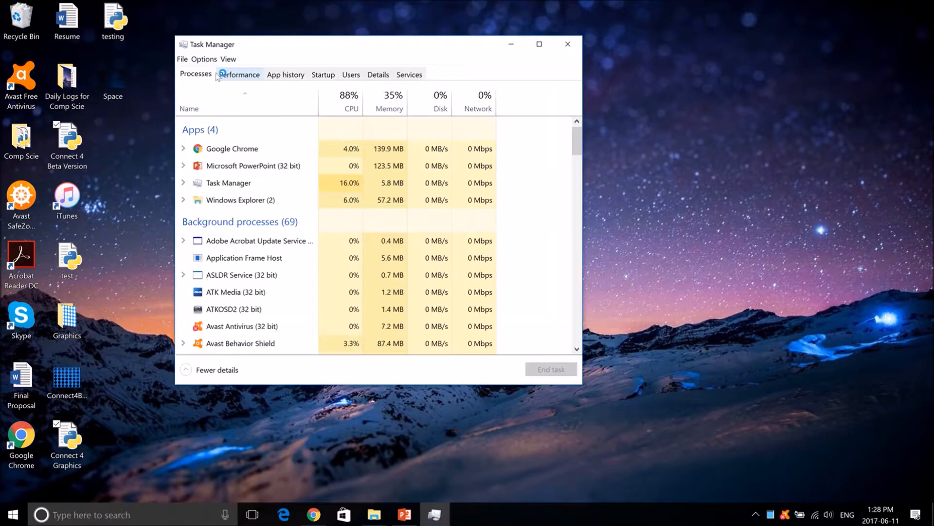
Show Task Manager's CPU performance as one overall utilization graph, 8 logical processors.
click(239, 73)
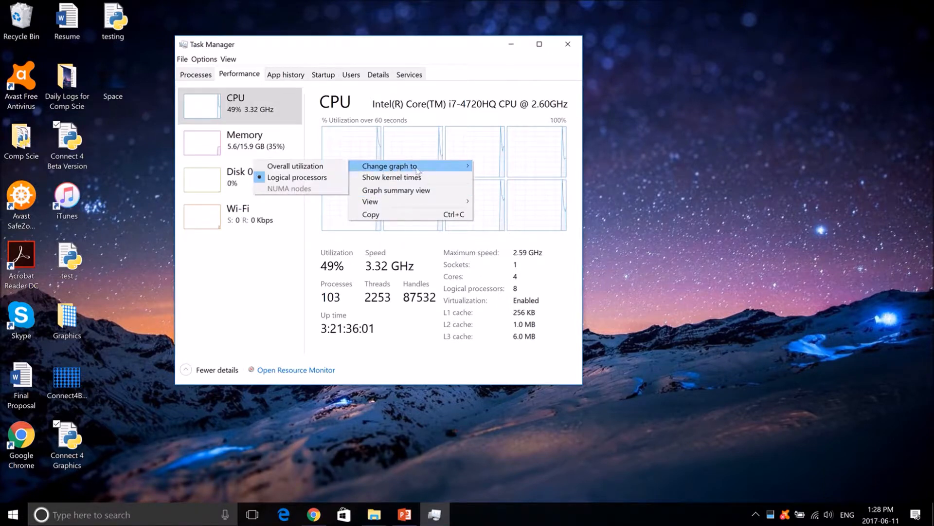
click(294, 166)
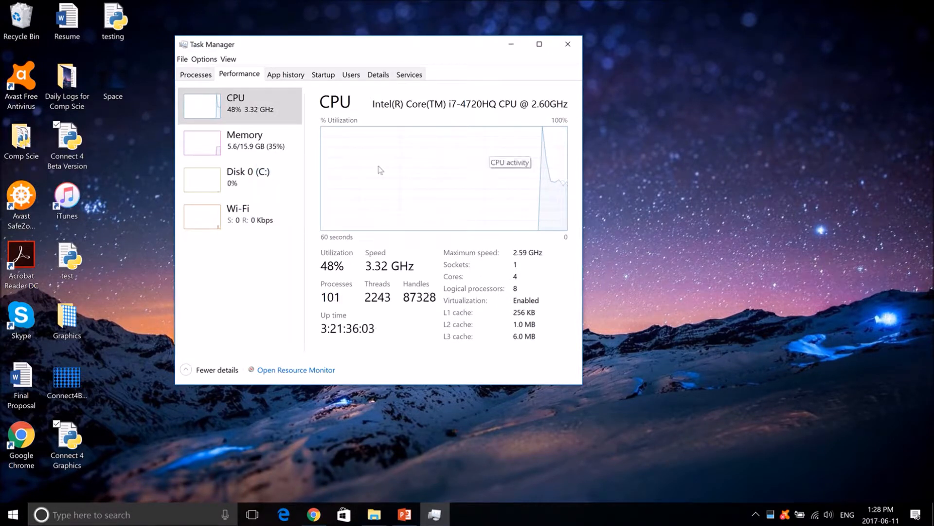
mouse_move(467, 157)
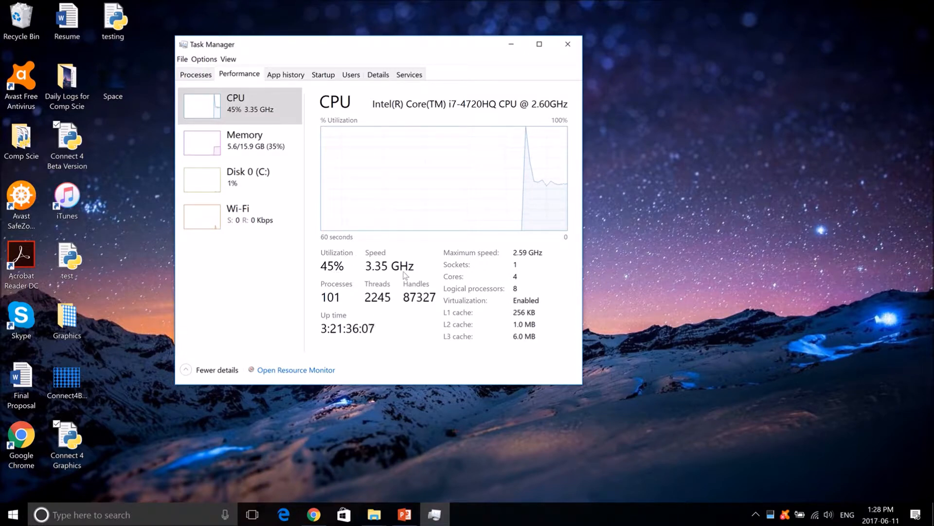
mouse_move(469, 293)
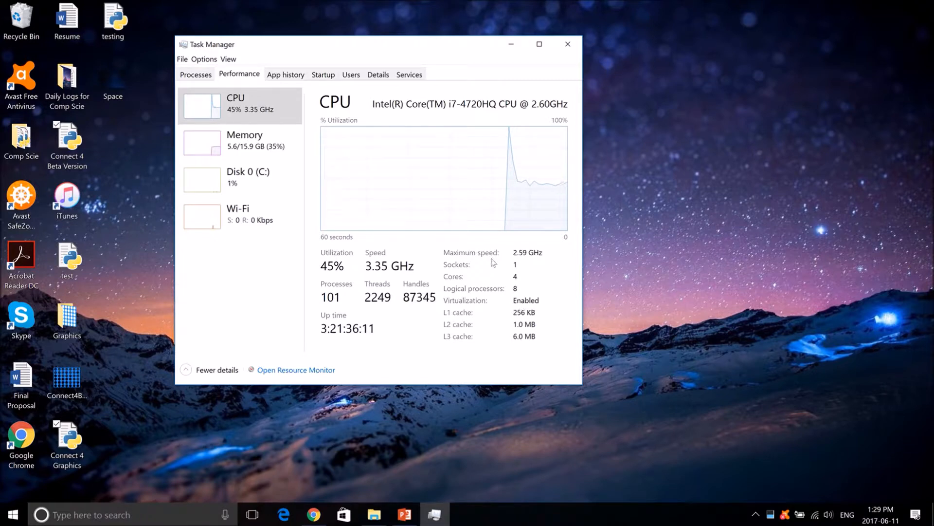
mouse_move(417, 181)
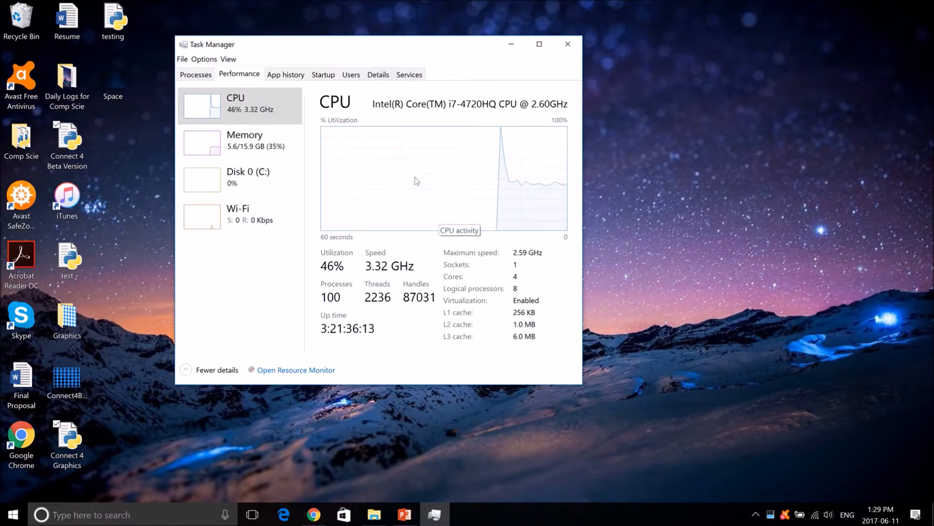
Switch the CPU graph to eight logical-processor graphs, then close Task Manager.
right_click(418, 181)
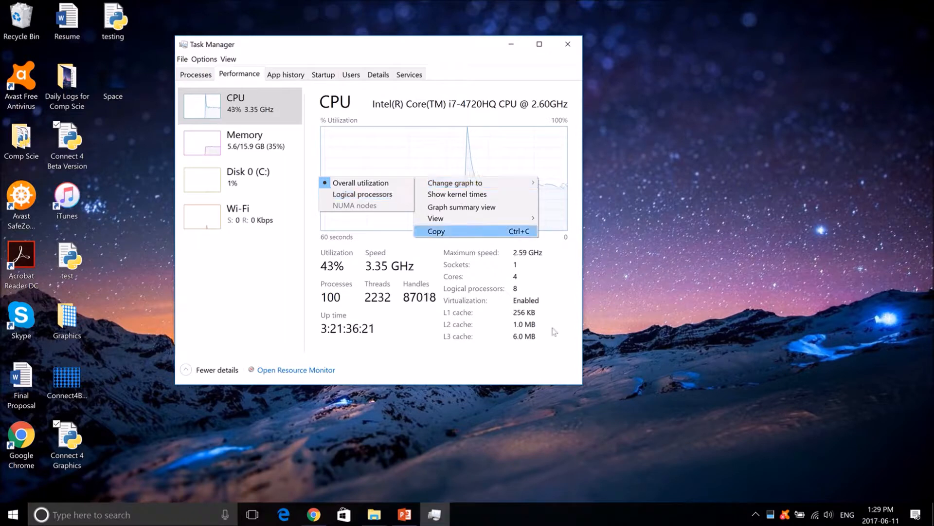
mouse_move(456, 182)
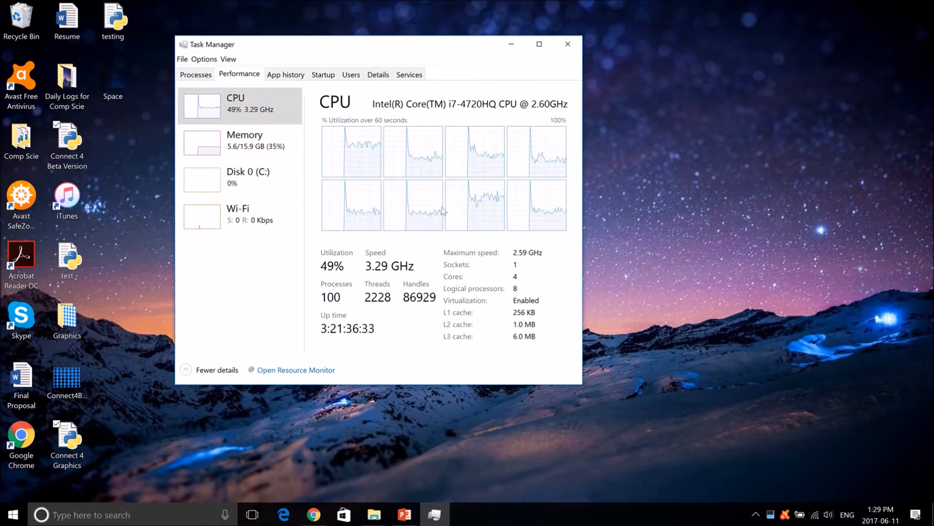
mouse_move(351, 157)
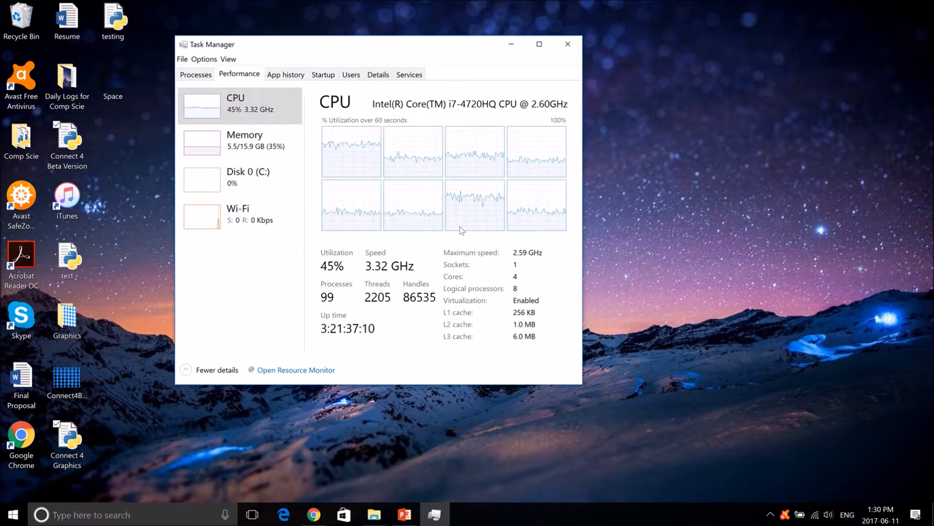
click(567, 43)
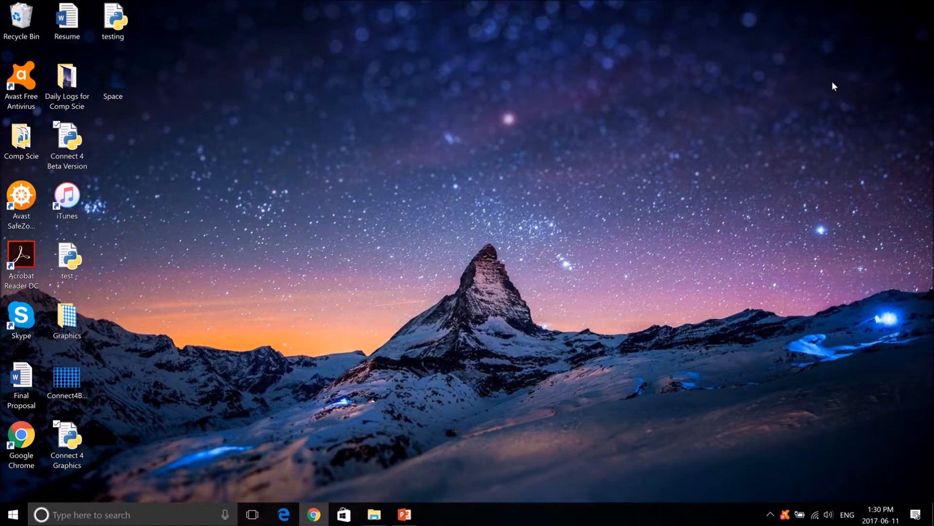